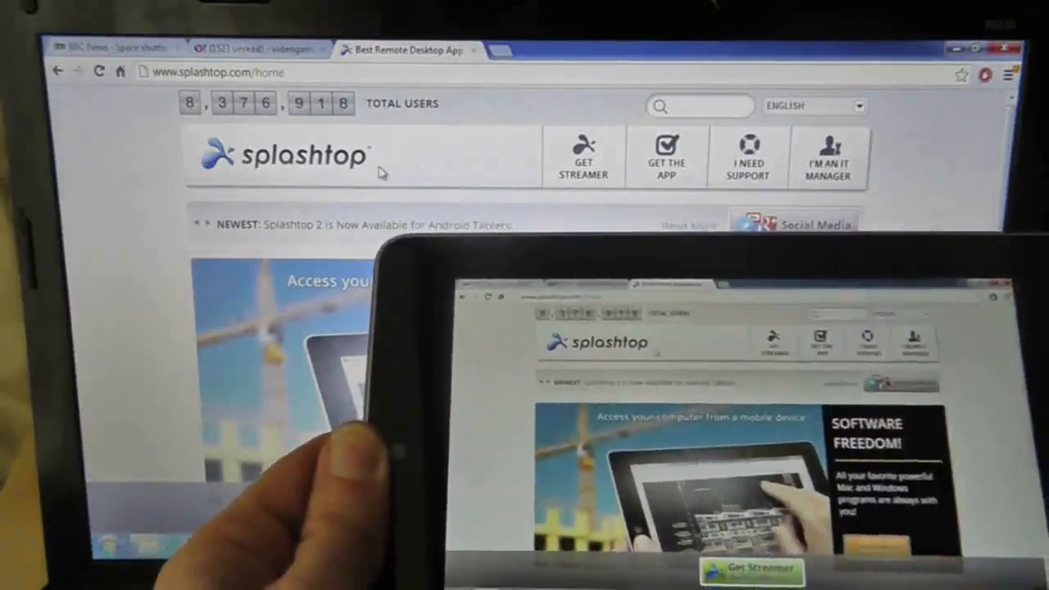
Step: Open the Splashtop 2 HD Play Store listing showing its Uninstall and Open buttons
click(258, 49)
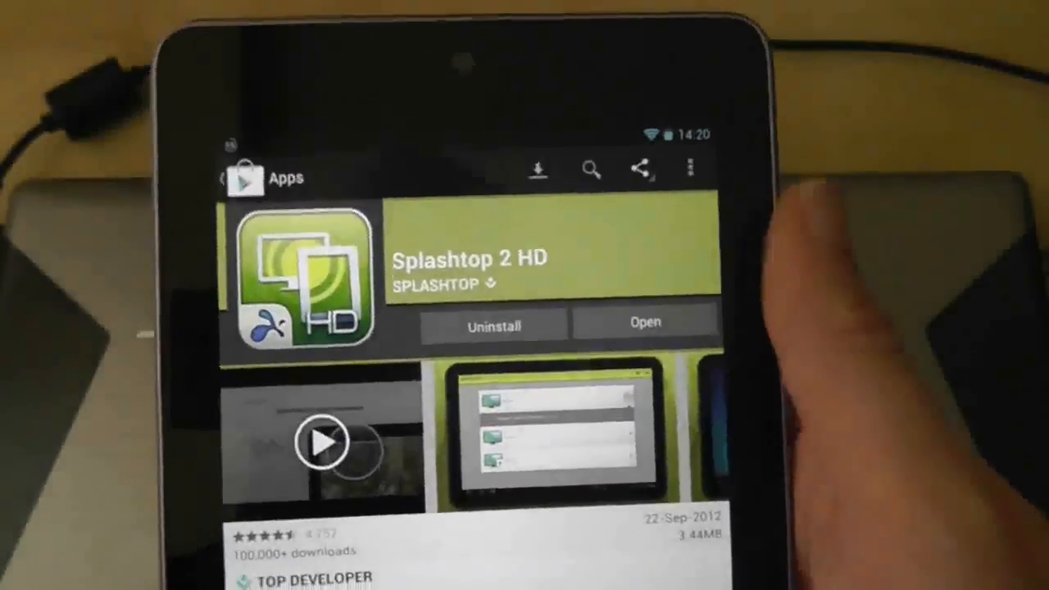
click(646, 321)
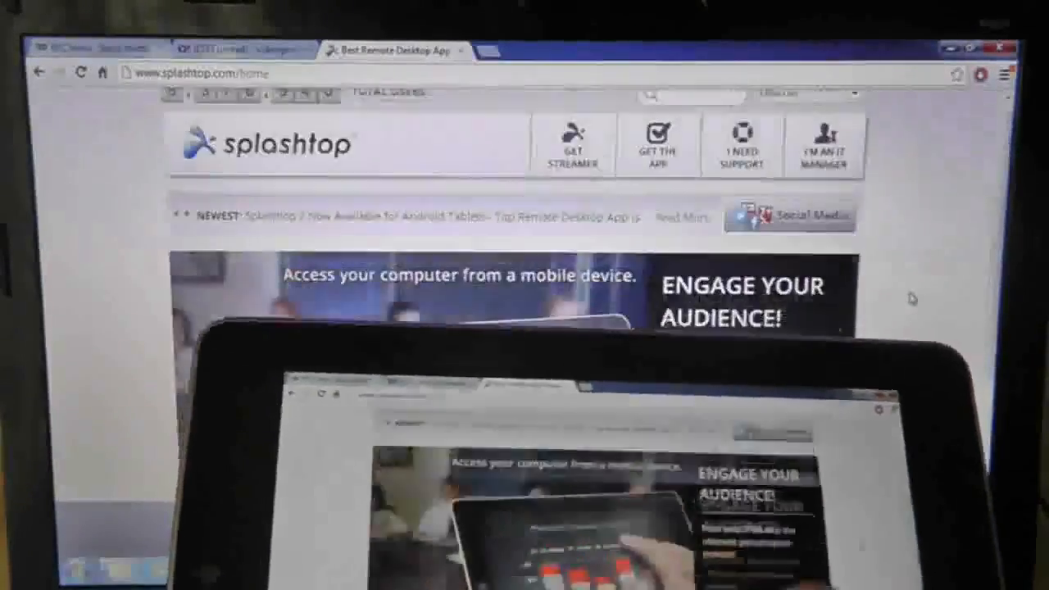
Step: Scroll the remote Chrome page down to the press logos such as WIRED
scroll(down, 3)
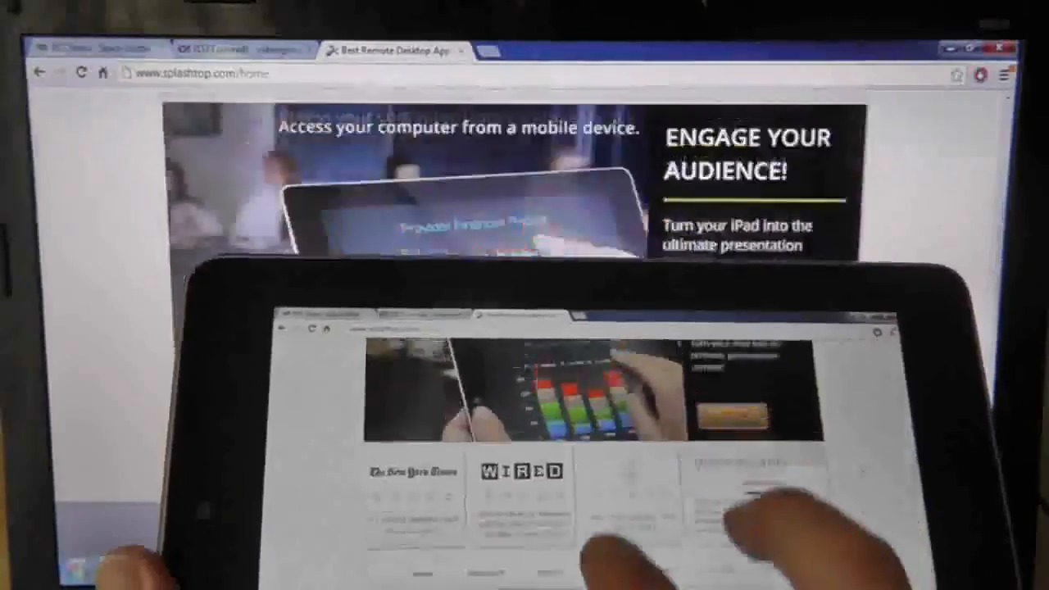